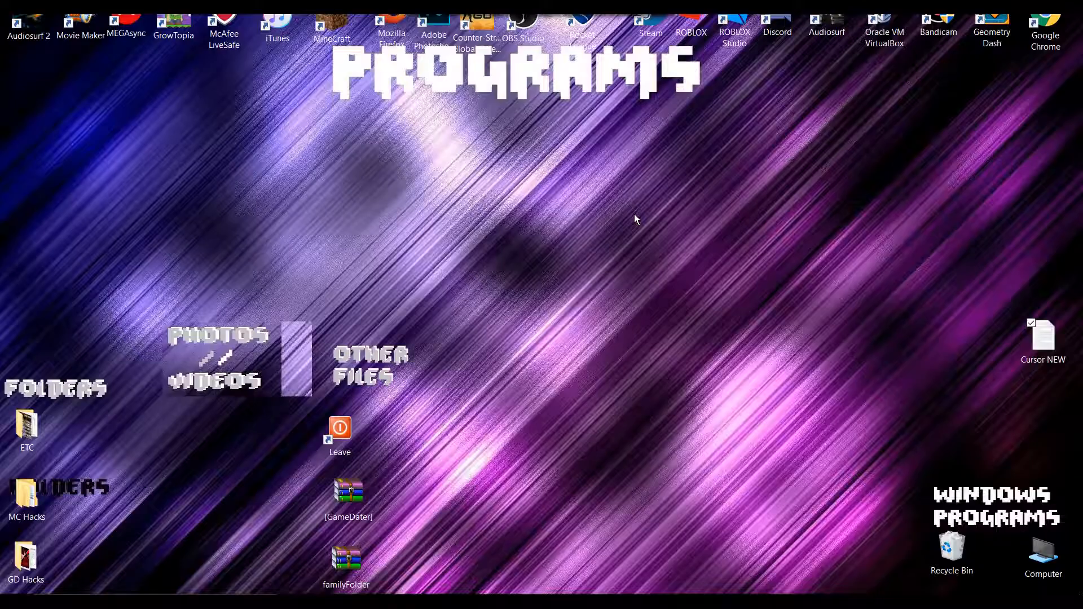
mouse_move(612, 220)
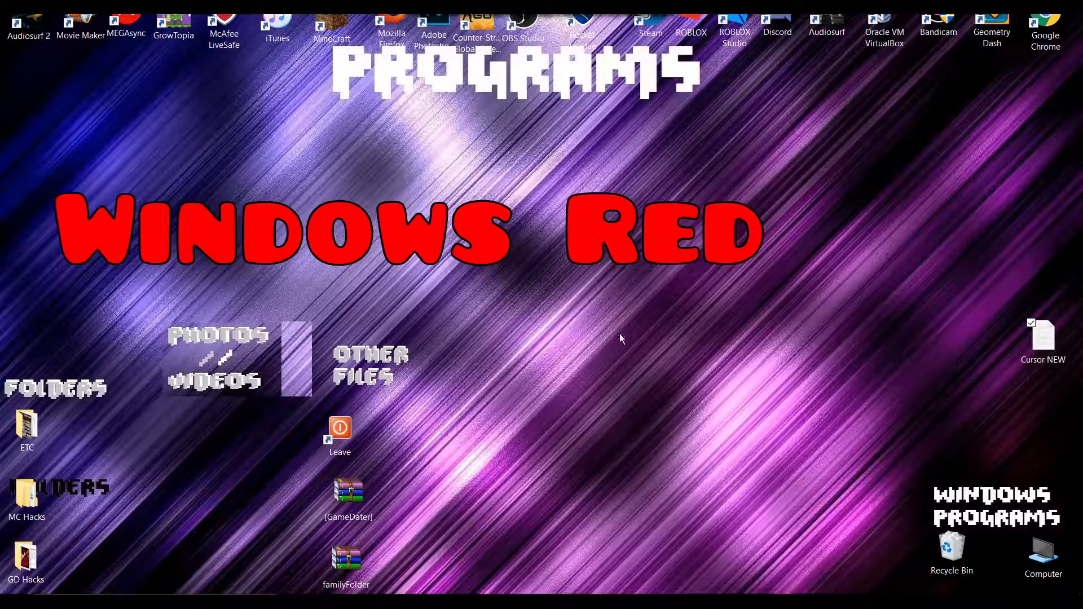
mouse_move(593, 490)
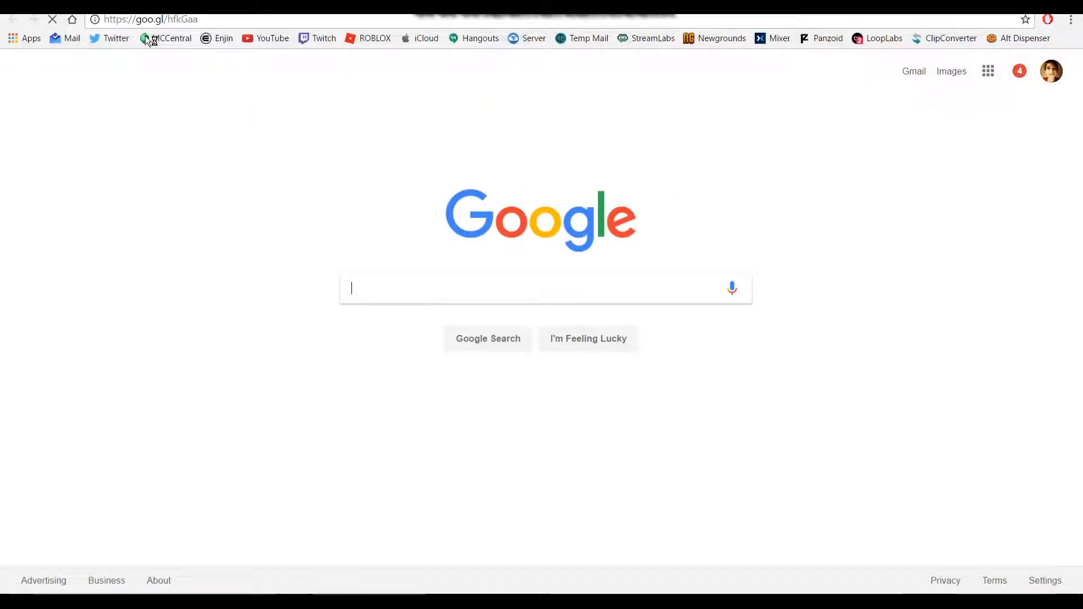
Step: Download the Windows Red (Cursor Pack).zip from MEGA to the desktop using MEGAsync
click(170, 38)
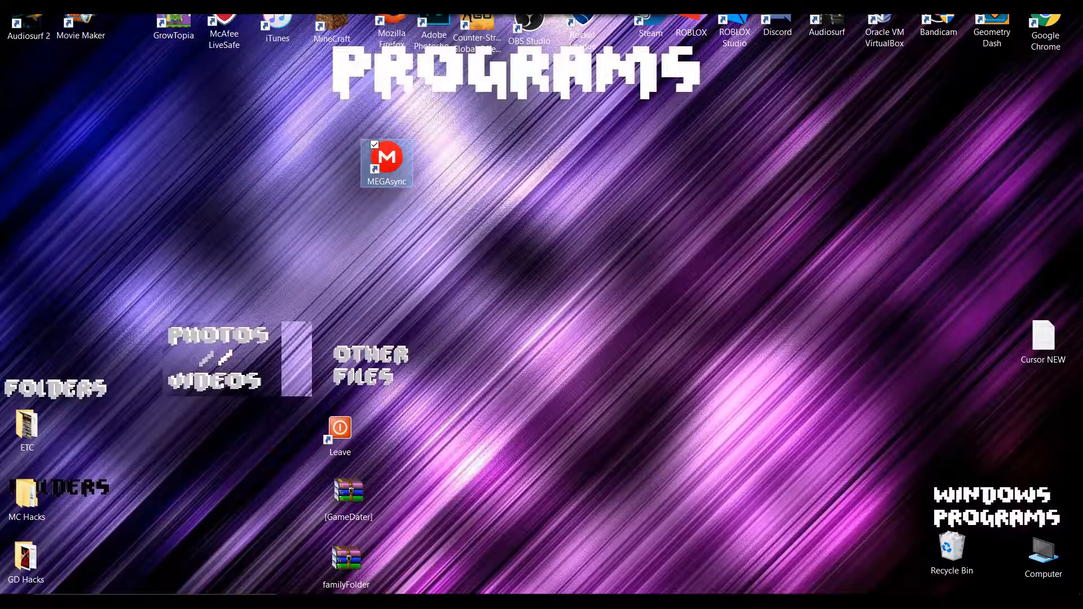
double_click(386, 164)
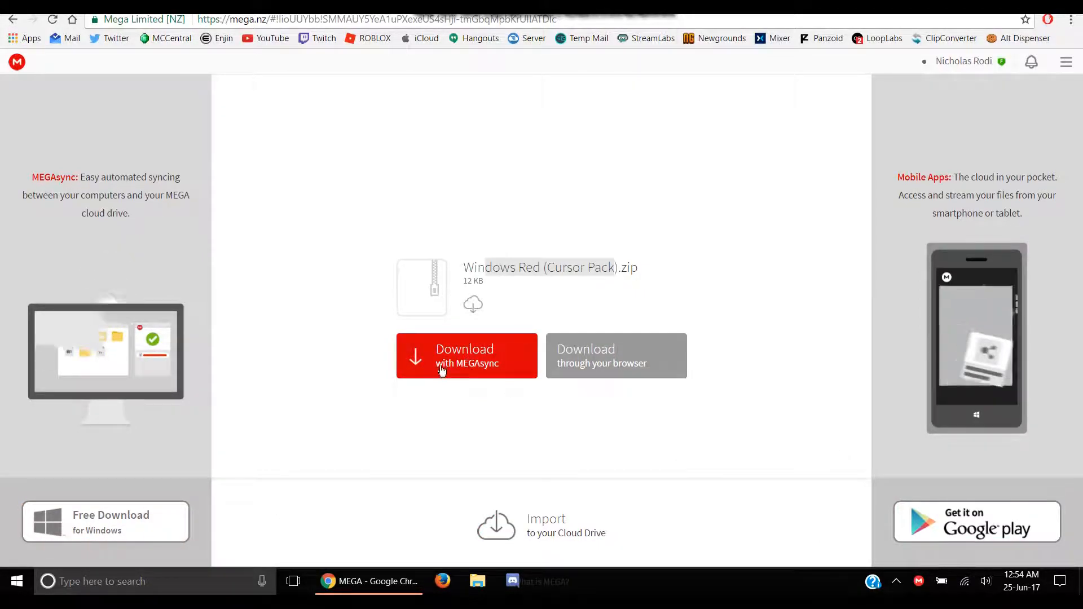
click(467, 356)
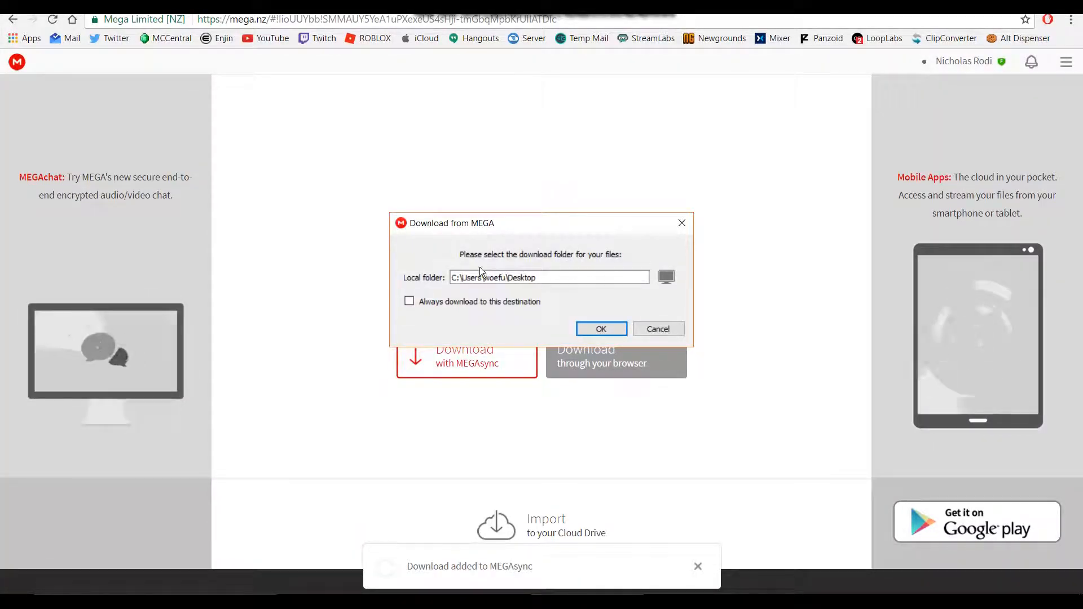
click(600, 329)
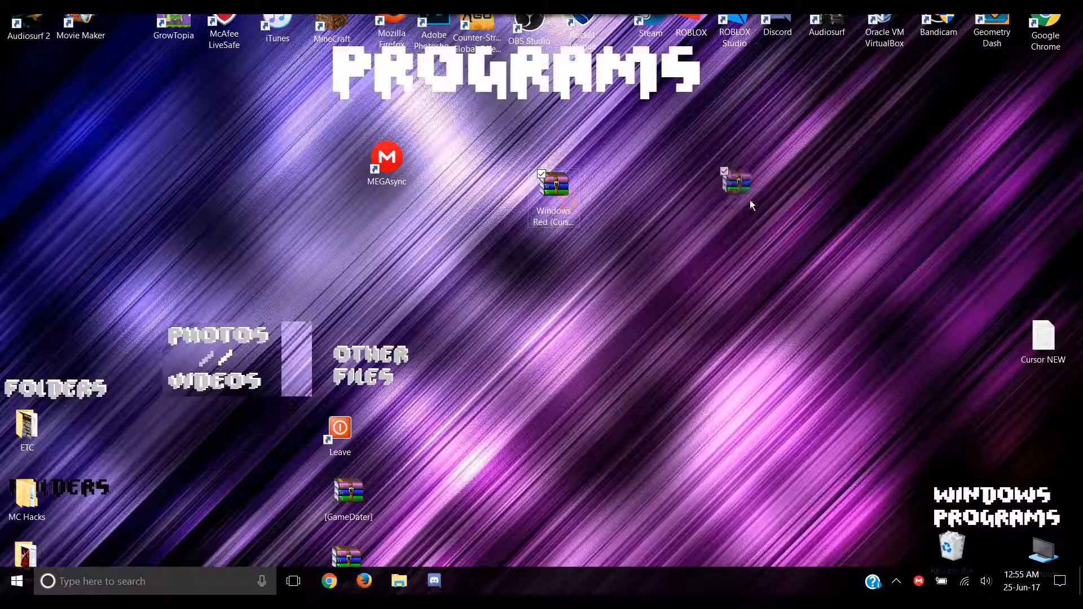
Step: Extract the Windows Red cursor pack zip to the desktop with WinRAR
double_click(554, 192)
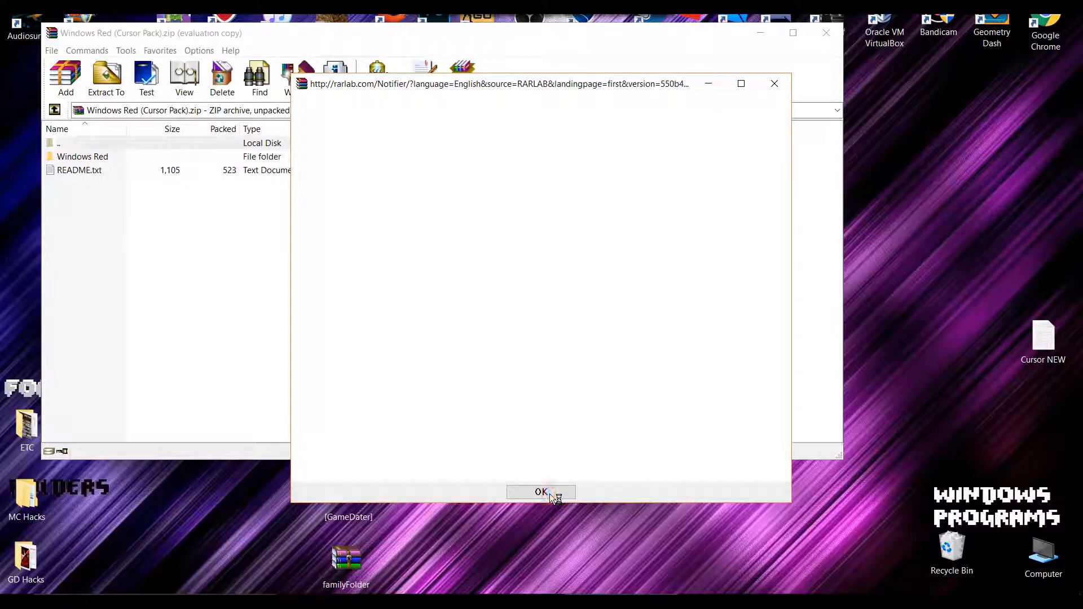
click(541, 492)
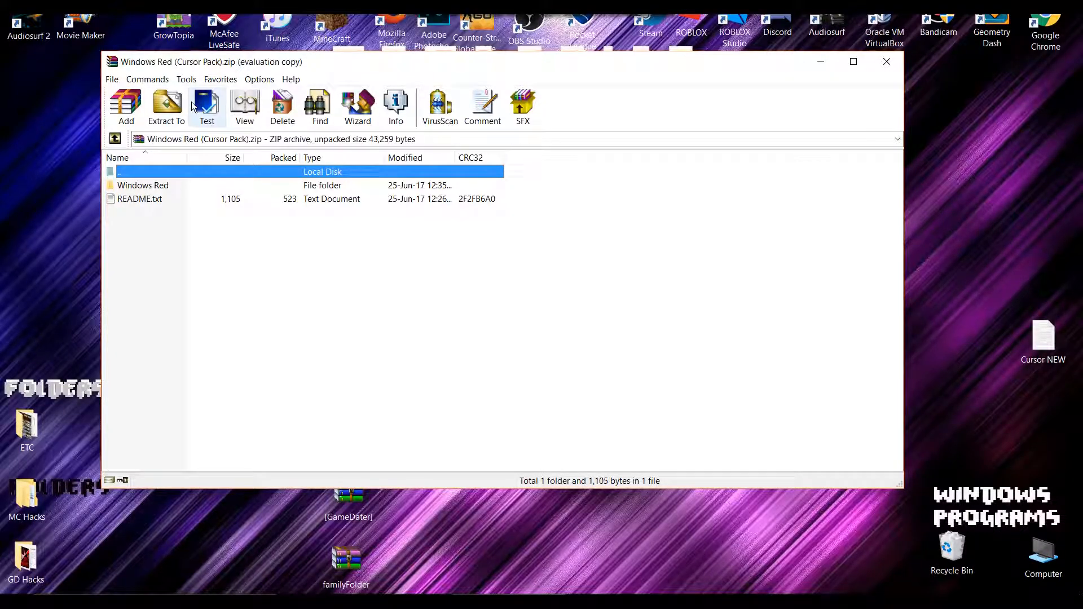
click(166, 108)
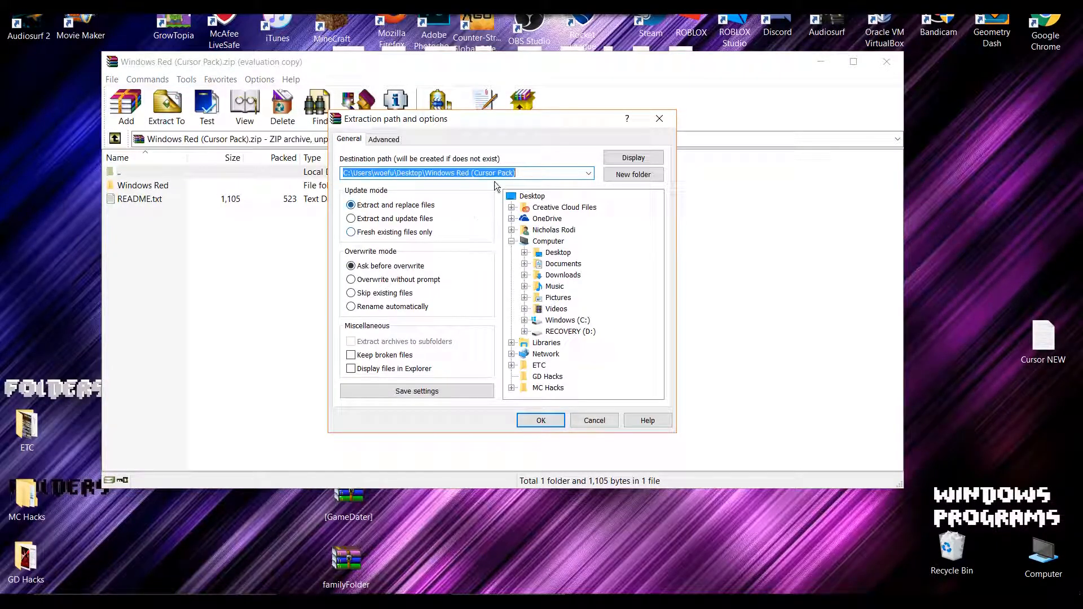
click(593, 419)
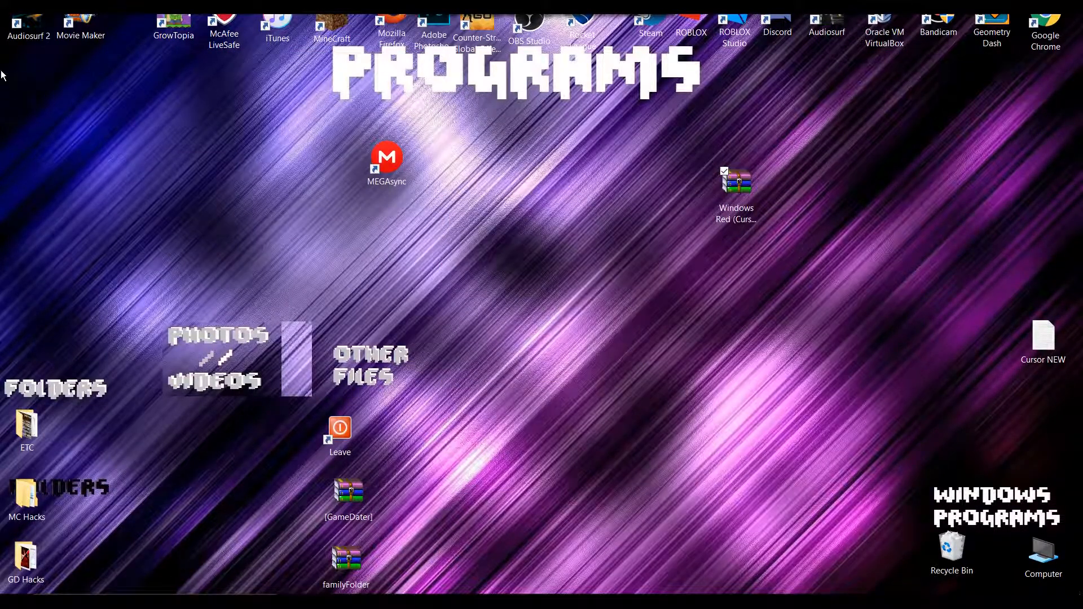
Step: Open the extracted cursor pack folder, read README, then open the Windows Red subfolder
drag(736, 190, 25, 83)
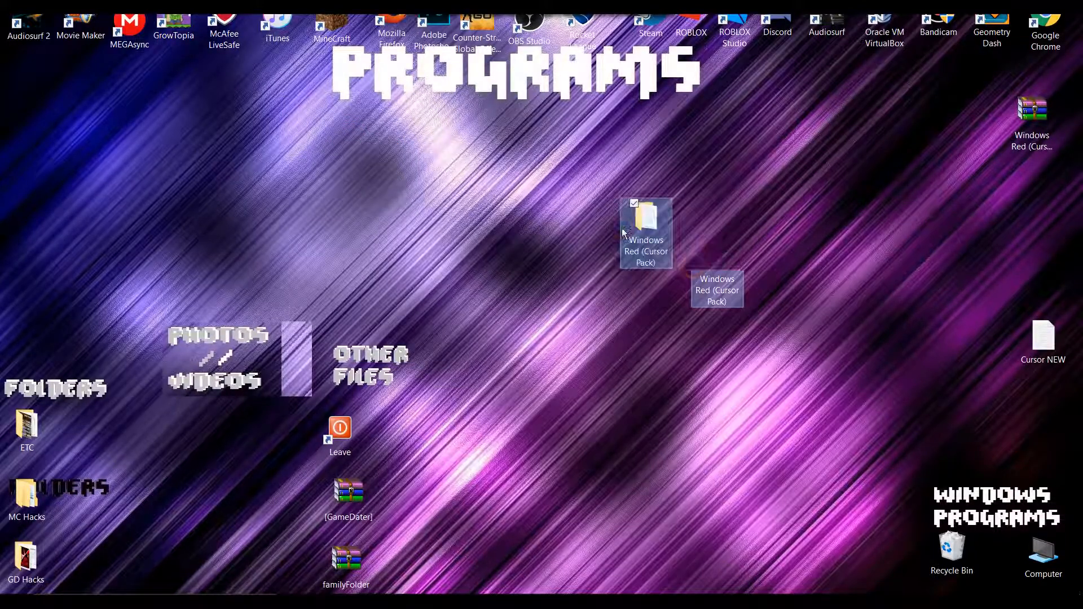
double_click(646, 222)
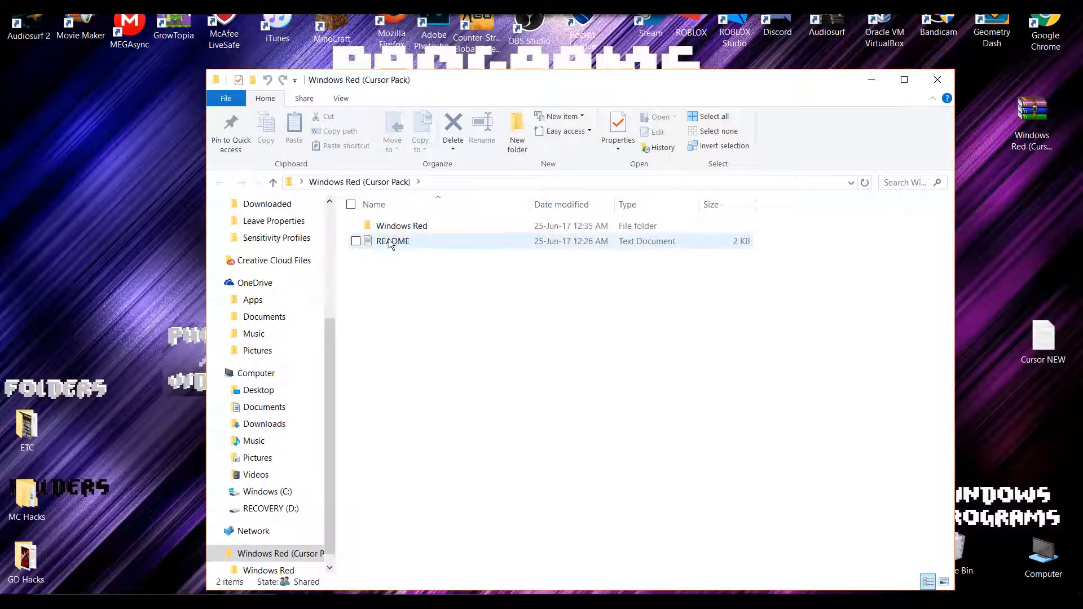
double_click(393, 241)
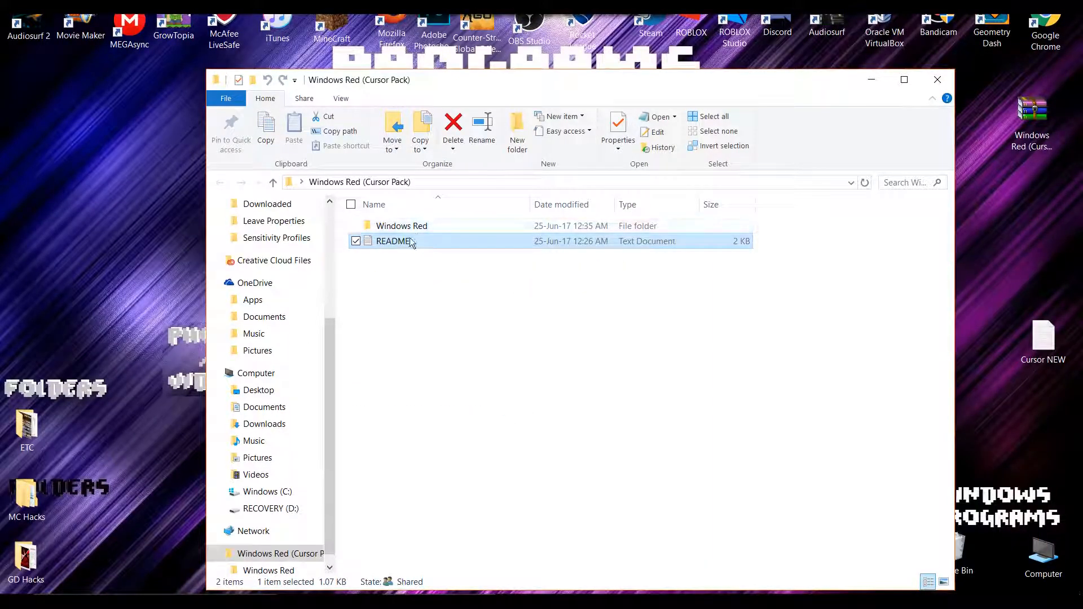
double_click(401, 225)
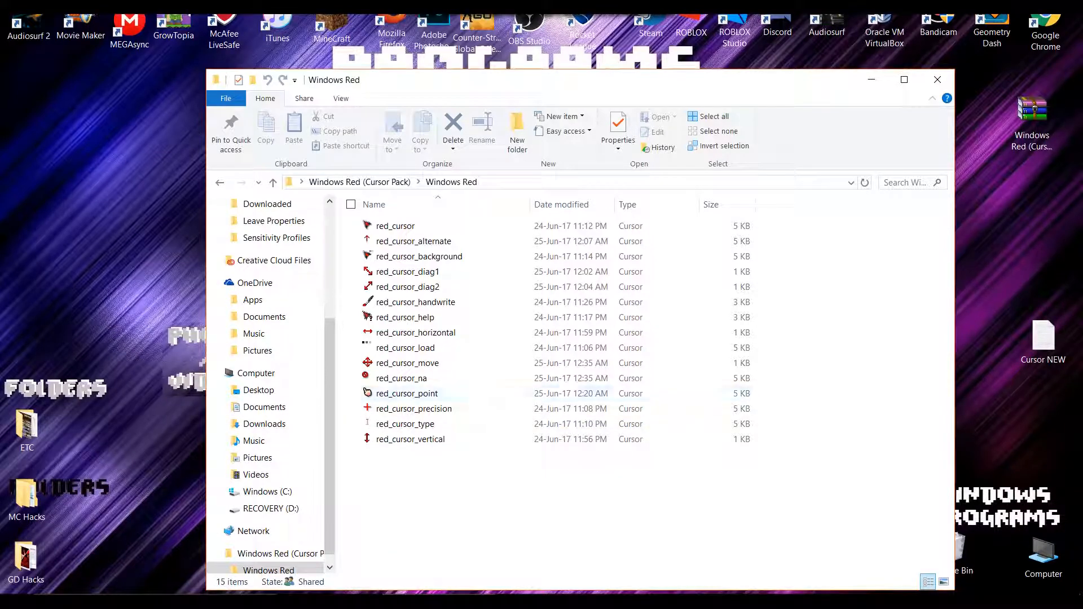
Step: Open C:\WINDOWS\Cursors in a second File Explorer window
right_click(434, 582)
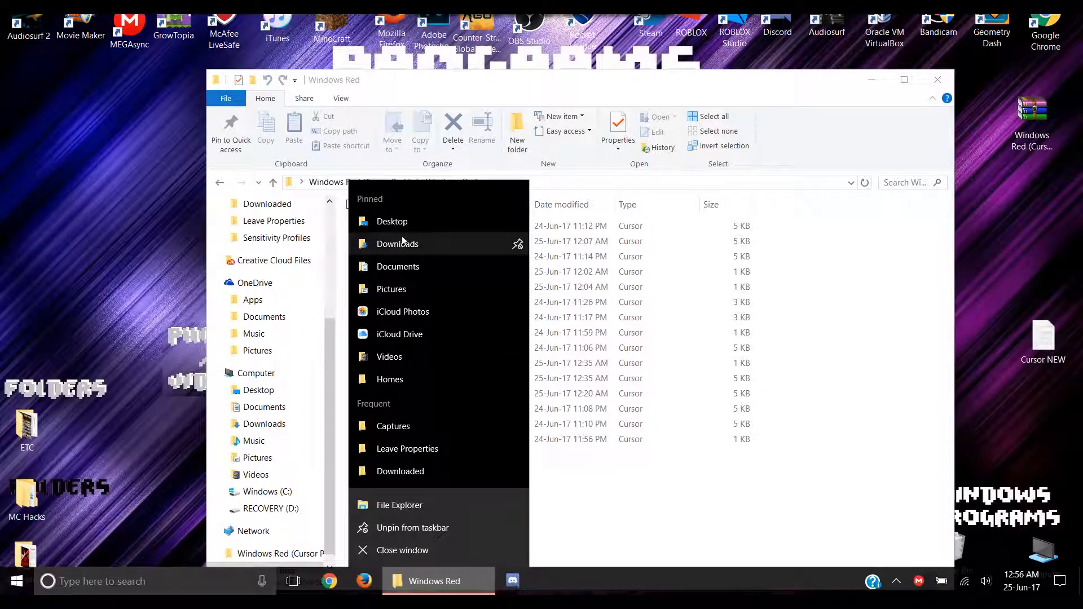
mouse_move(405, 427)
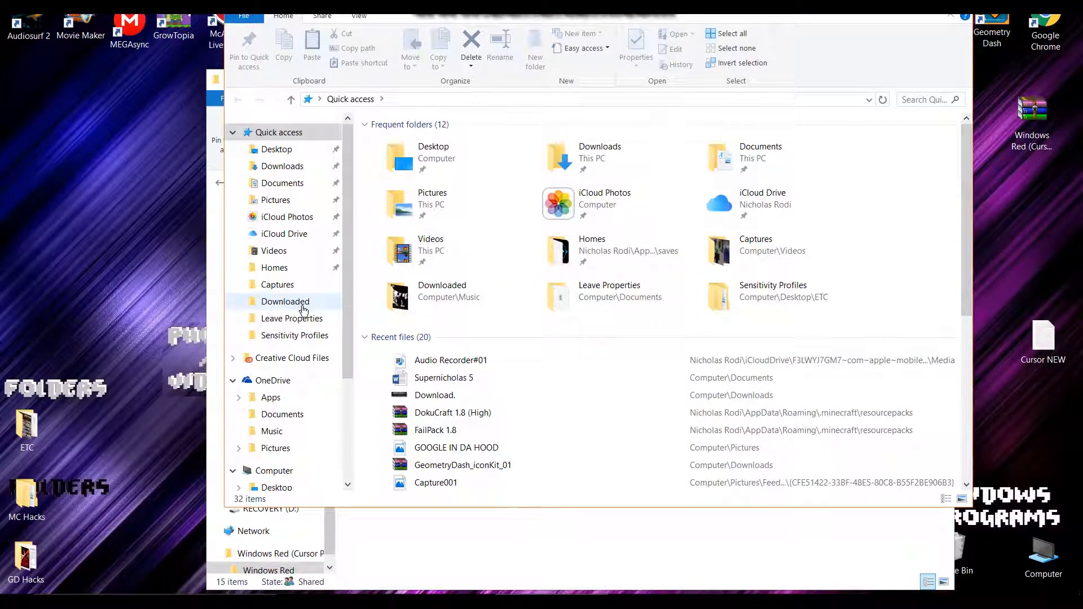
click(274, 471)
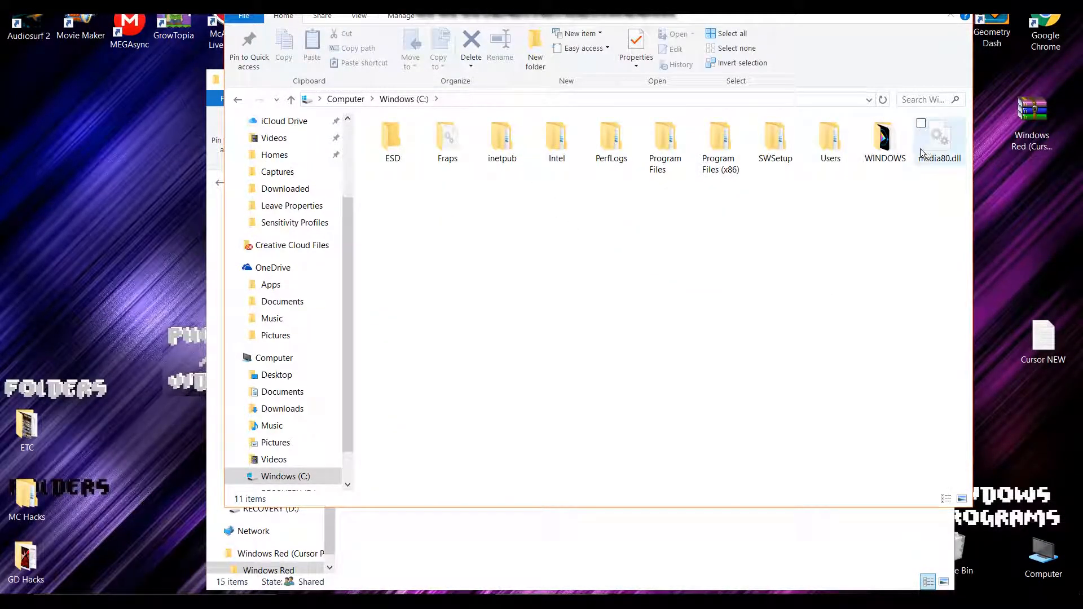
double_click(884, 134)
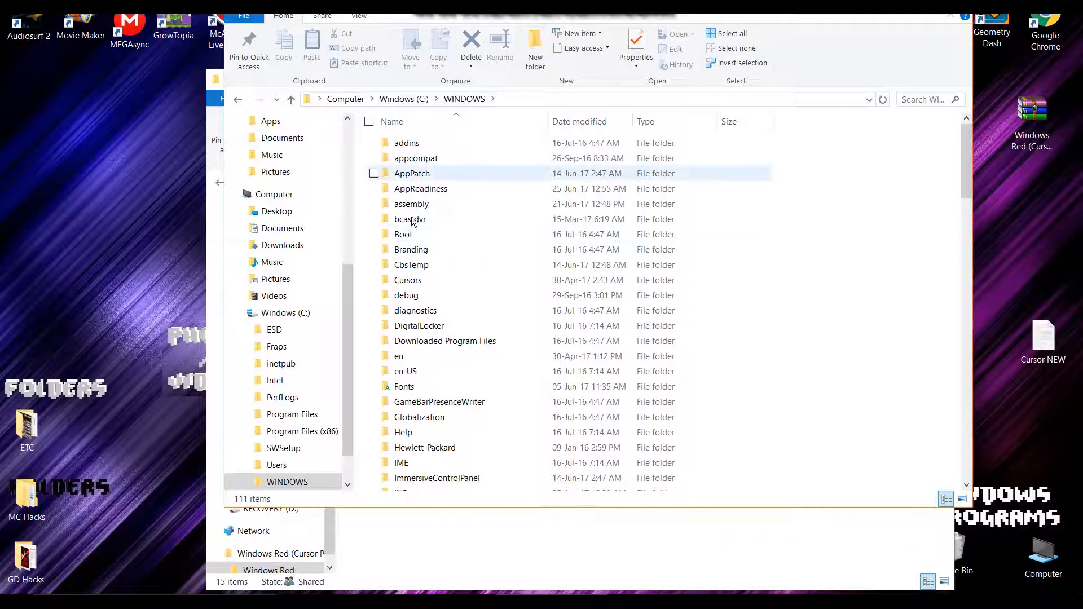
double_click(408, 280)
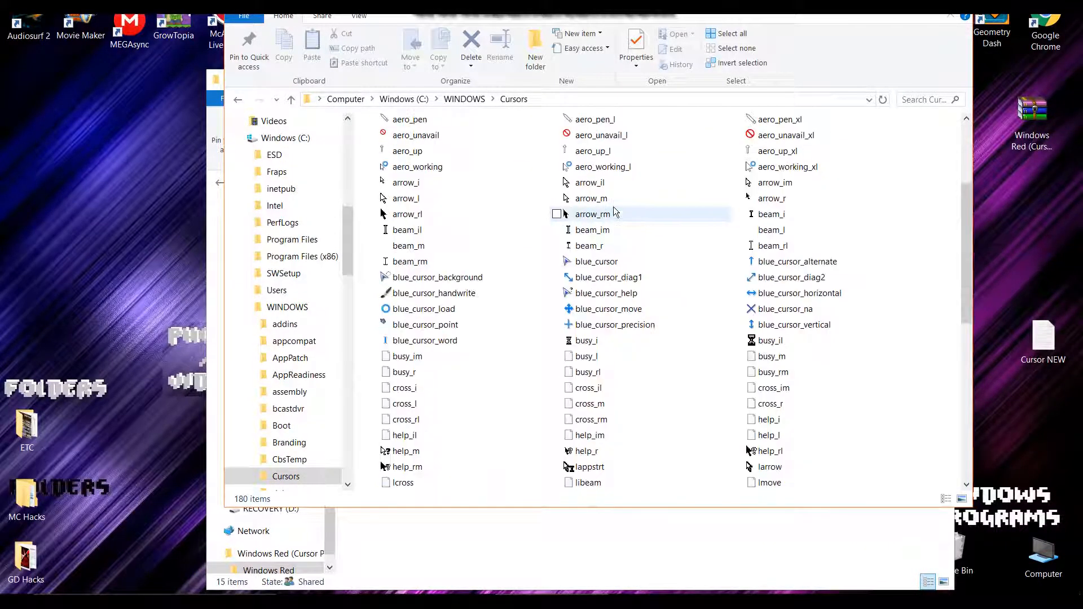
scroll(down, 3)
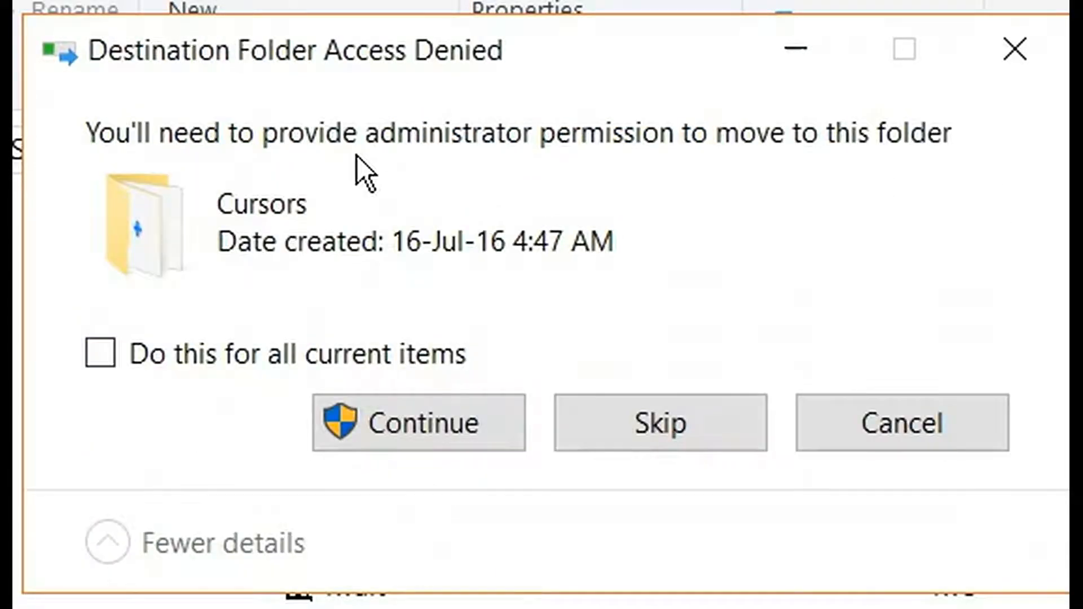
Step: Move the red cursor files into Cursors, granting administrator permission for all
click(100, 353)
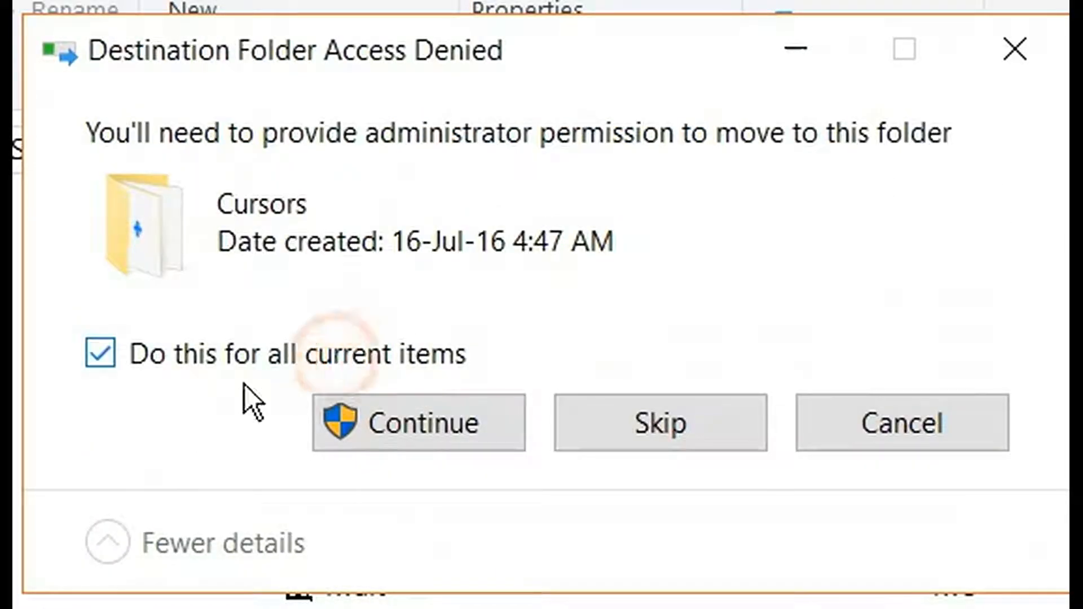
click(418, 423)
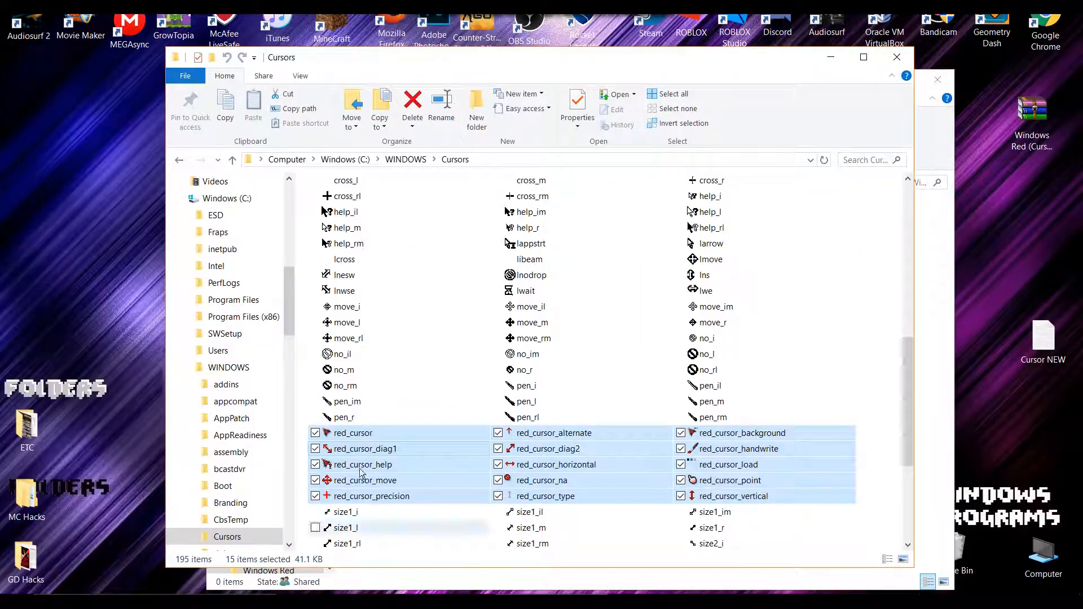
click(634, 338)
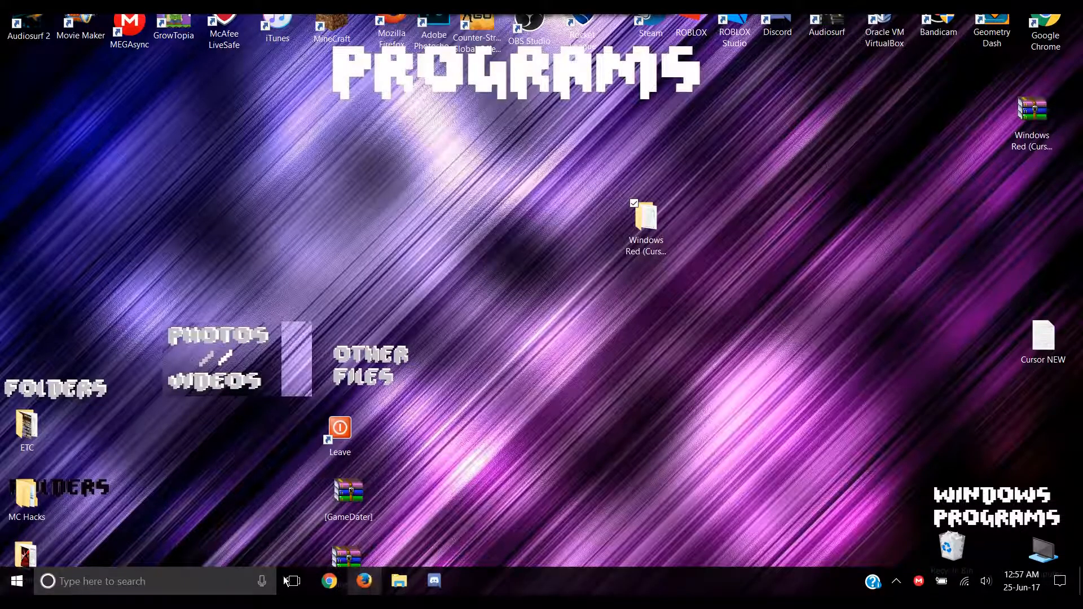
Step: Search the Start menu for 'cursor'
text(cursor)
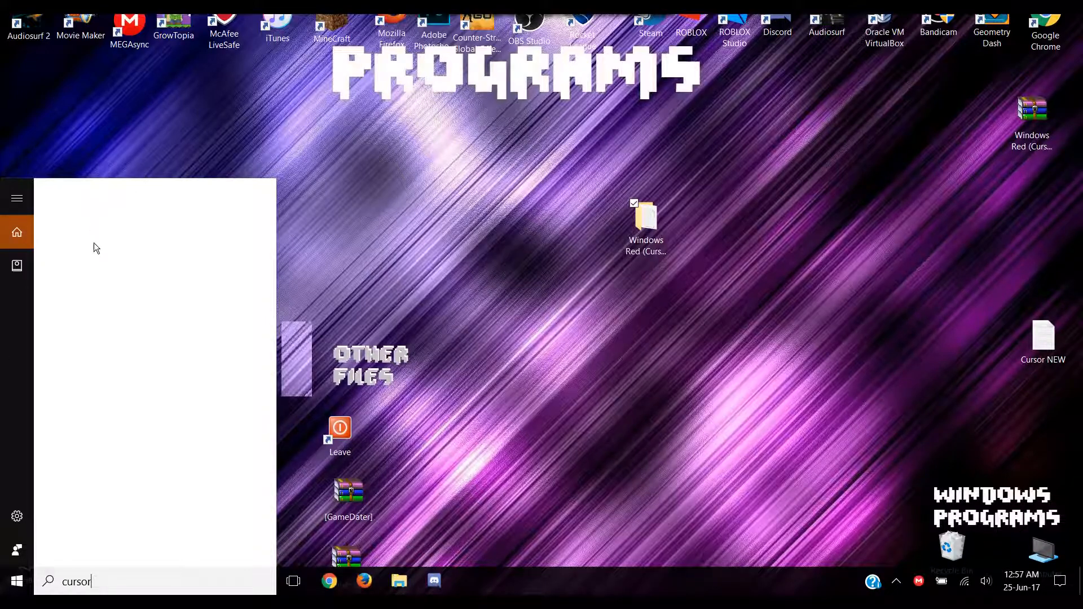
text(cursor)
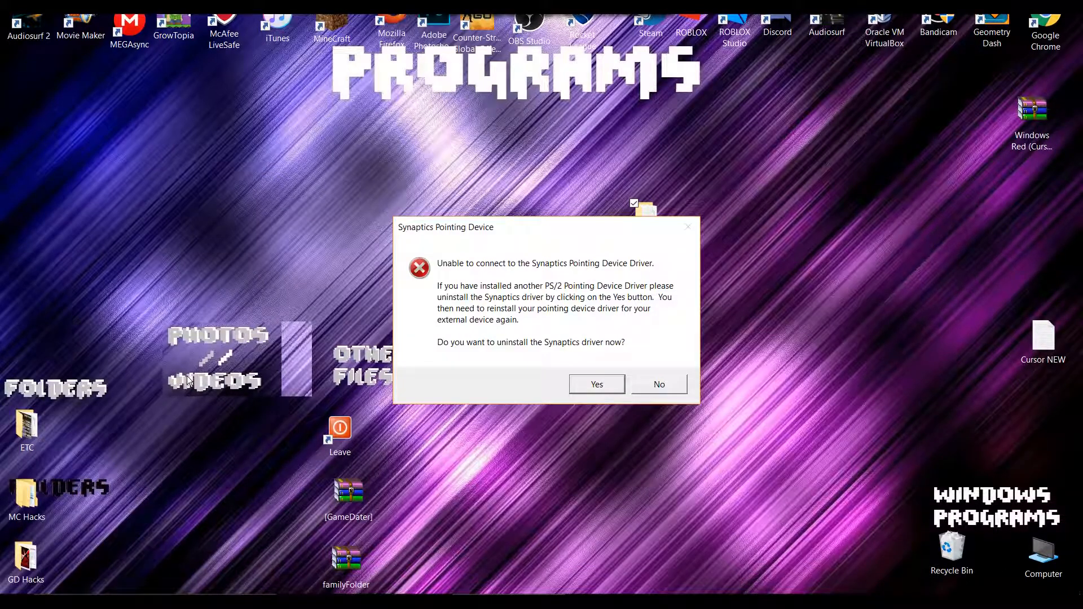
Step: Open Mouse Properties on the Pointers tab showing the Customize list
click(658, 384)
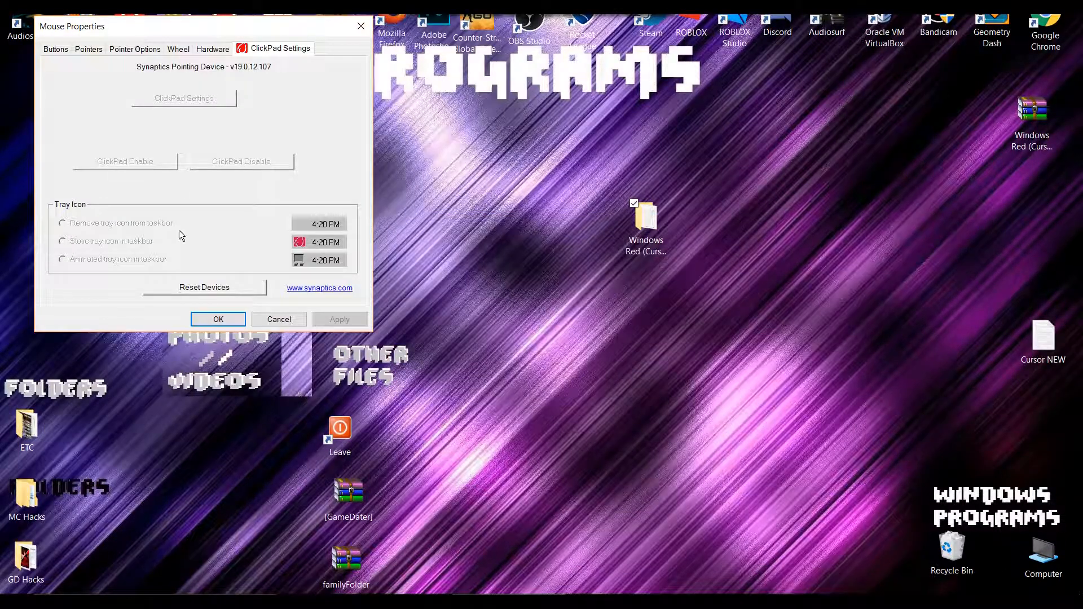
click(88, 48)
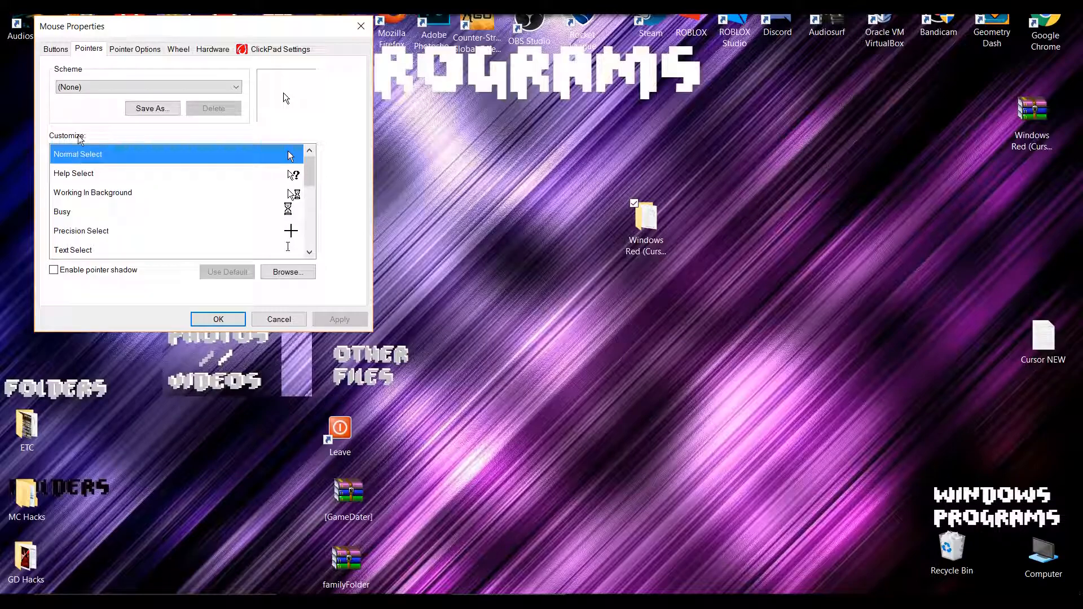
mouse_move(141, 155)
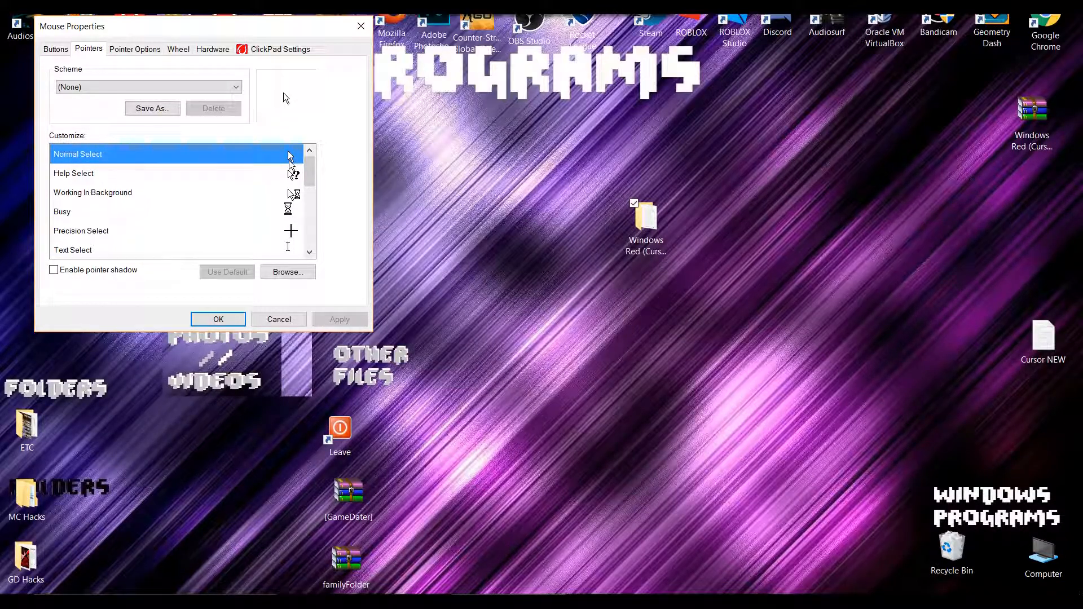
scroll(down, 3)
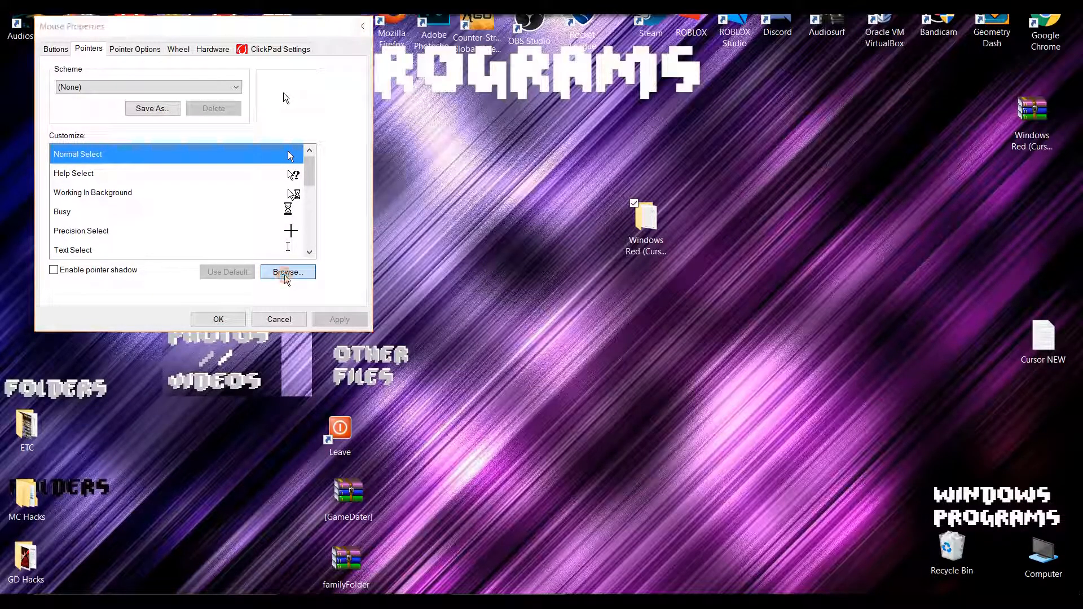
Step: Assign red cursors to Normal Select, Help Select and Working In Background
click(288, 272)
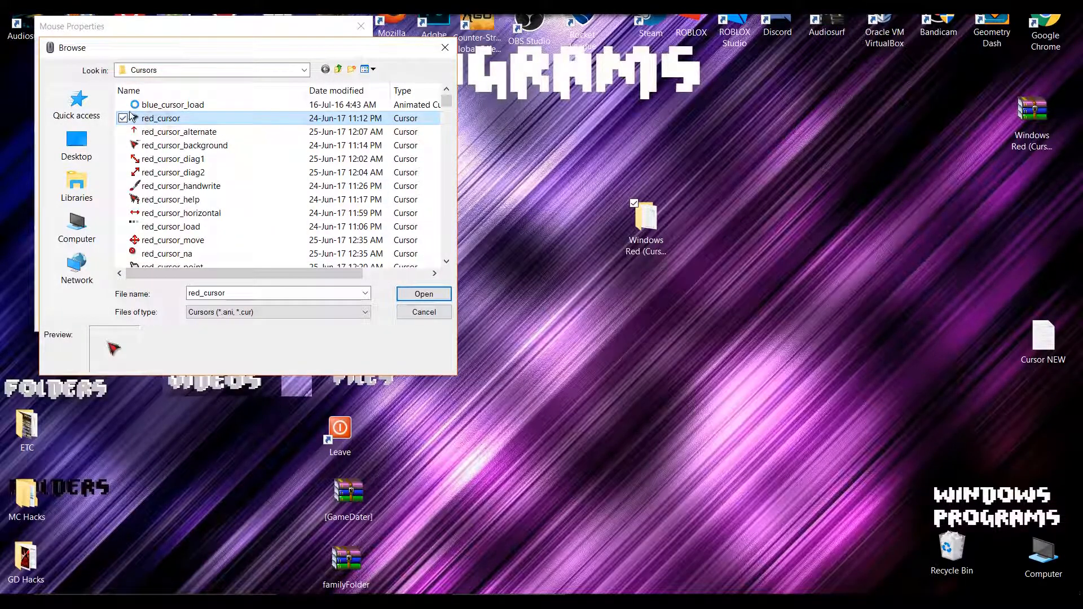
click(424, 294)
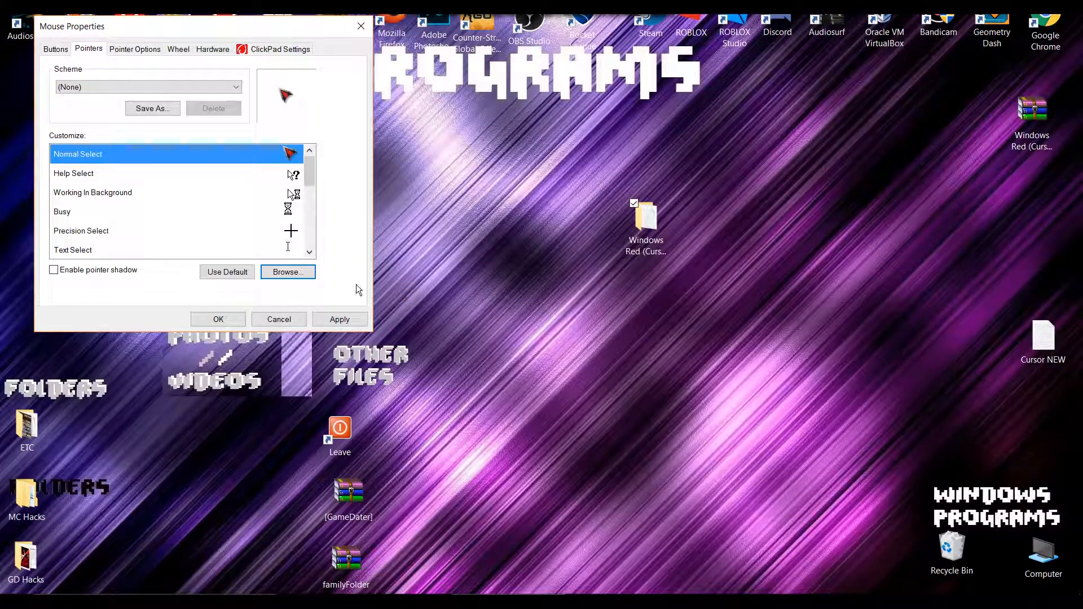
mouse_move(265, 170)
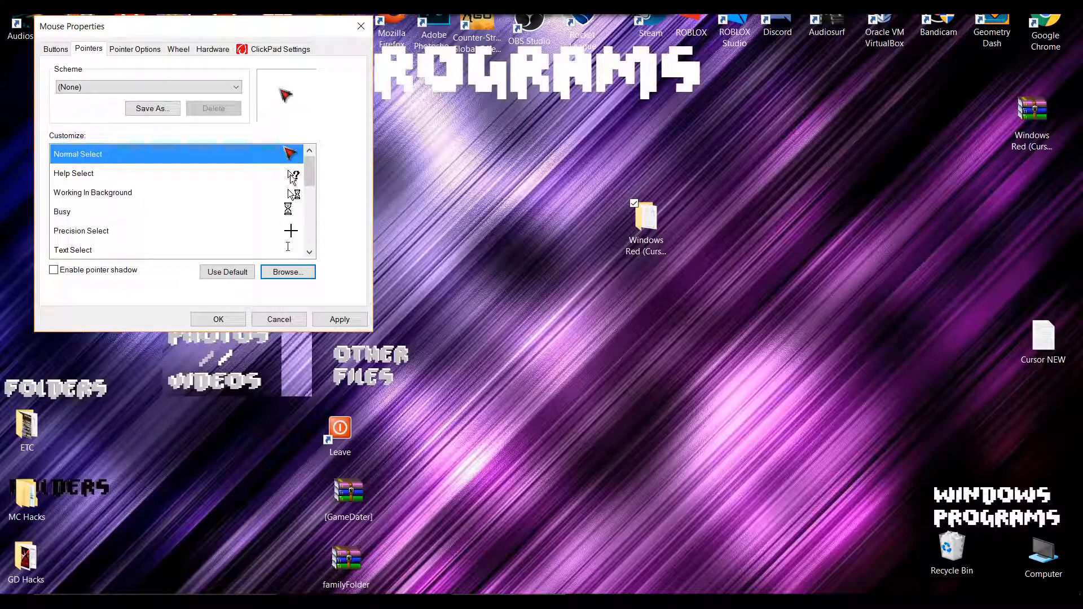
click(287, 272)
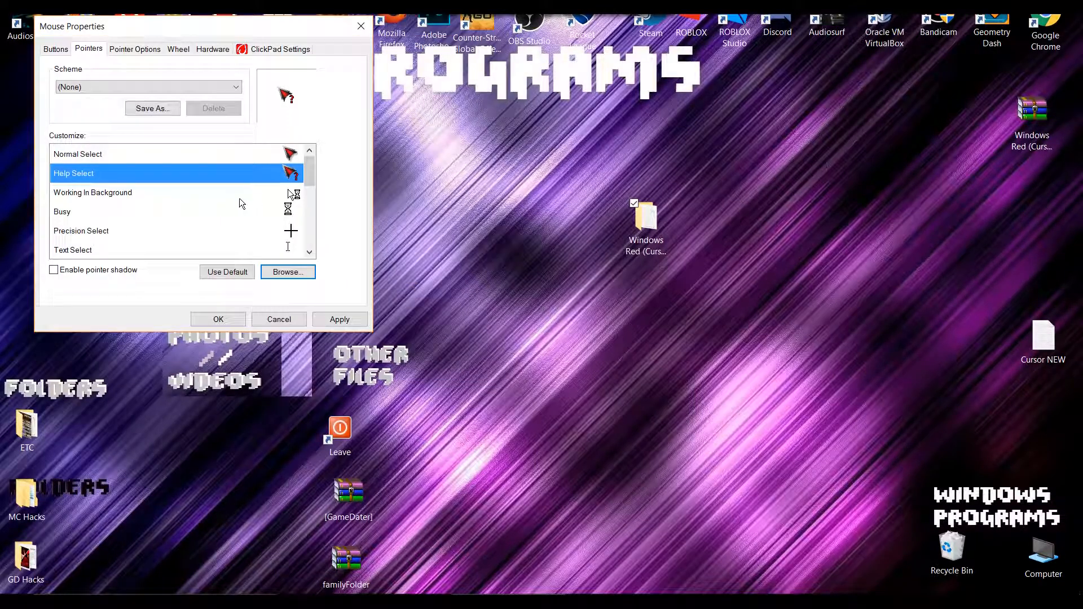
click(287, 272)
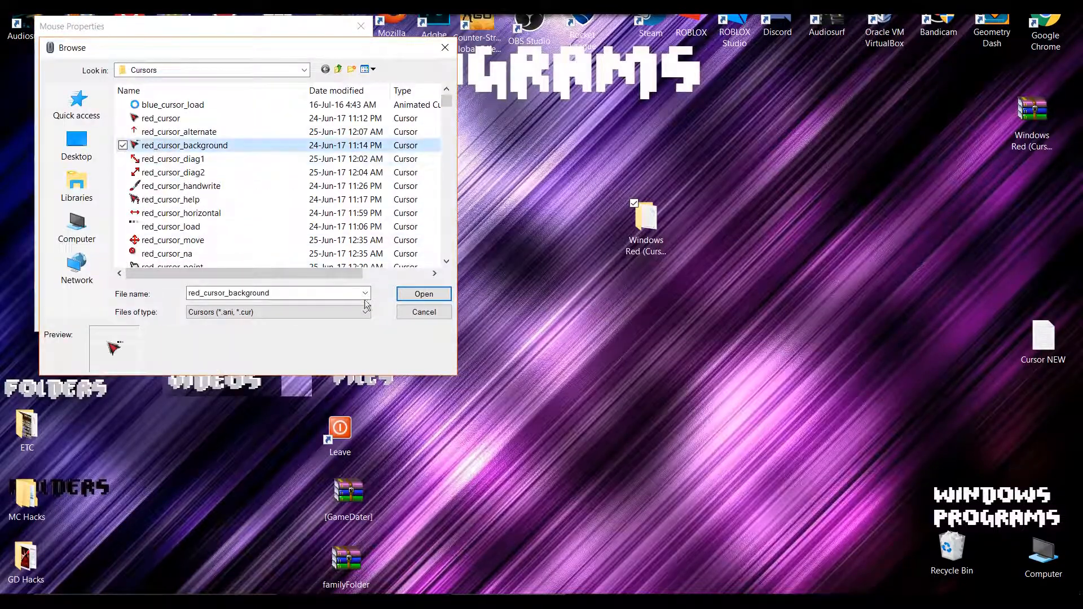
click(424, 293)
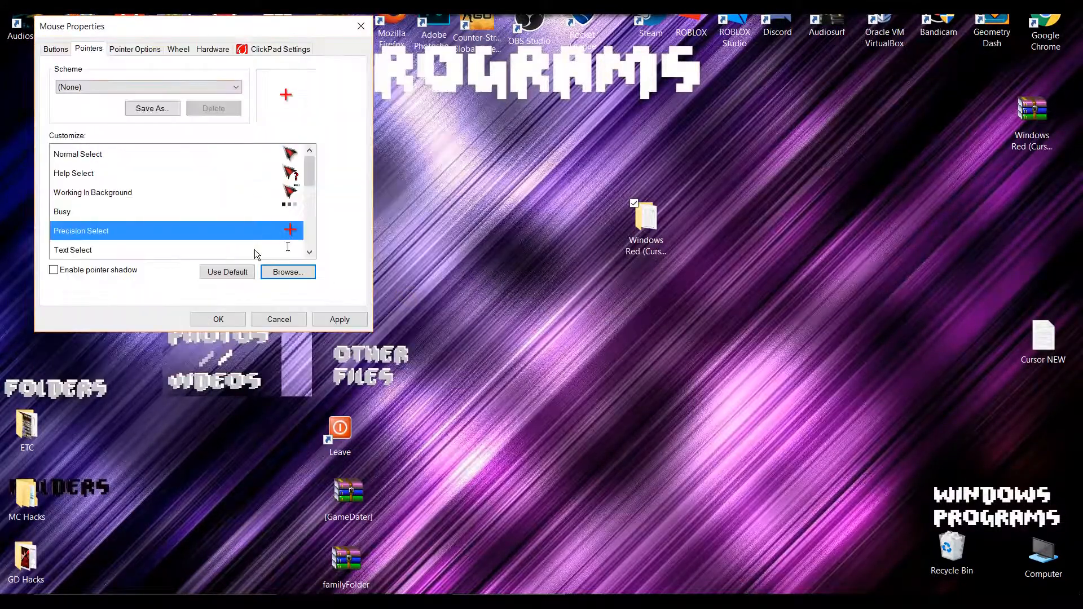
Step: Assign red cursors to Handwriting, Vertical Resize and Move
click(287, 272)
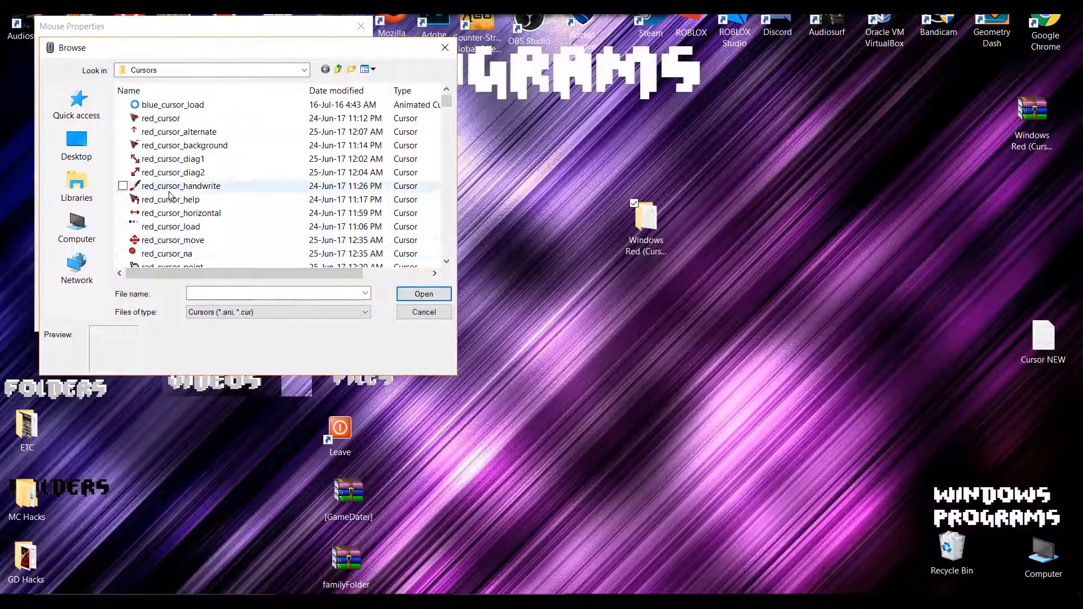
click(424, 311)
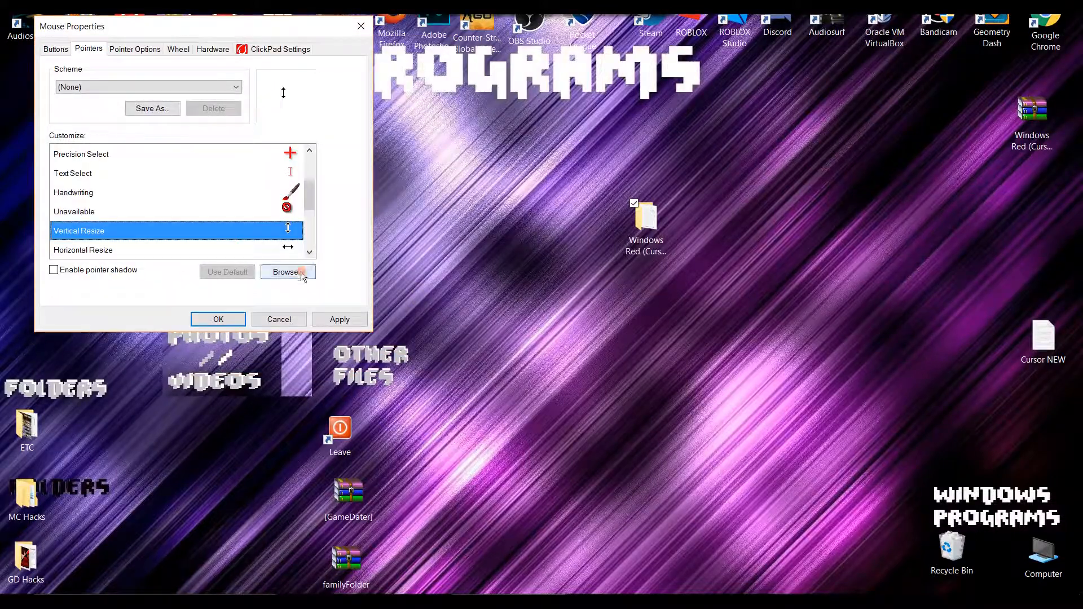
click(286, 271)
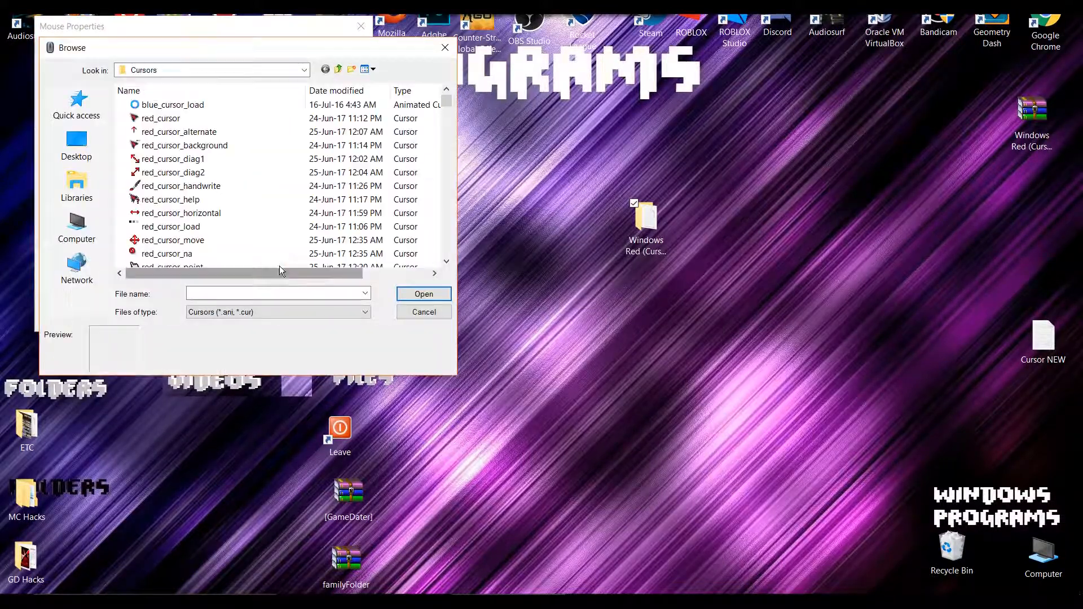
click(424, 312)
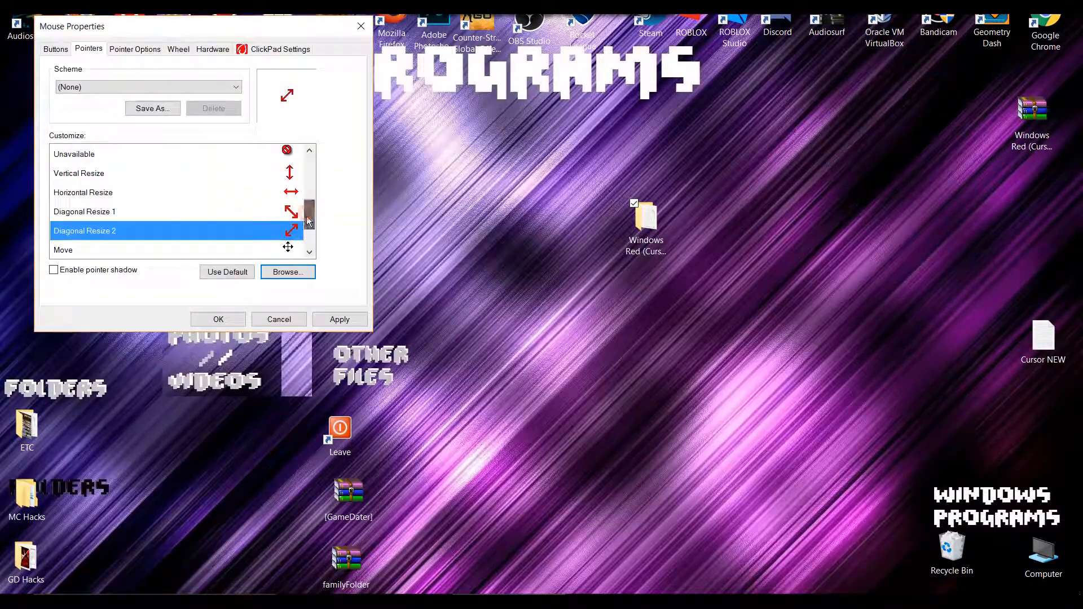
click(287, 271)
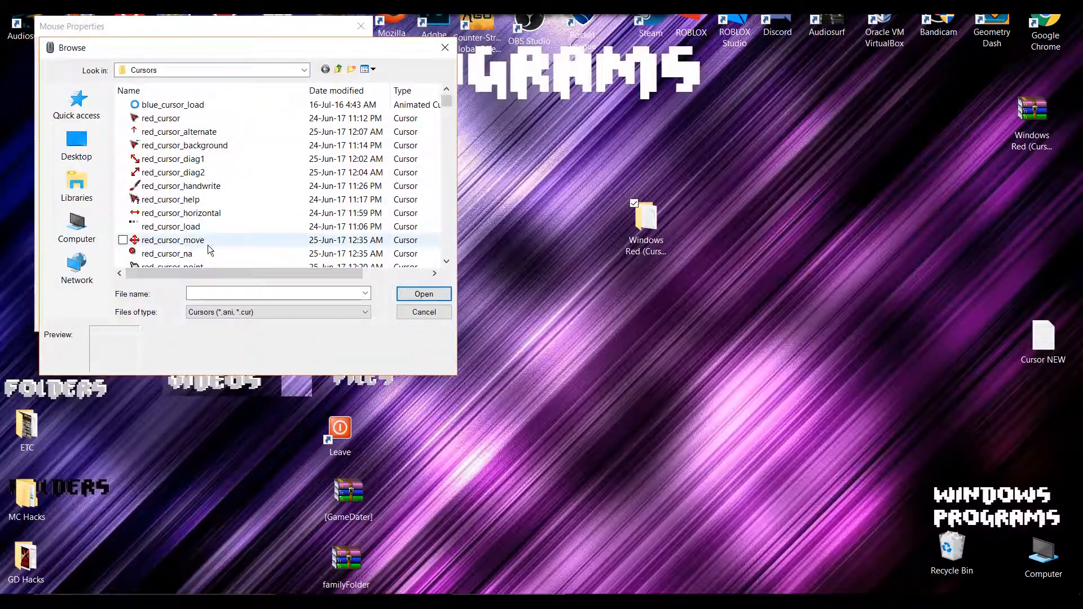
click(424, 311)
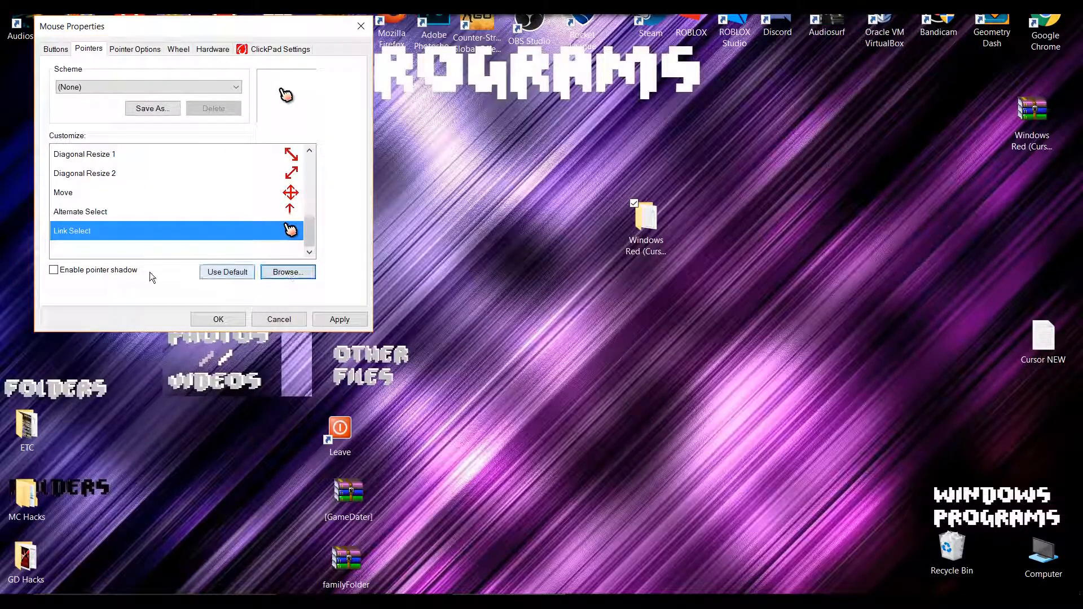
Step: Toggle pointer shadow on and back off, then apply the red pointers
click(53, 269)
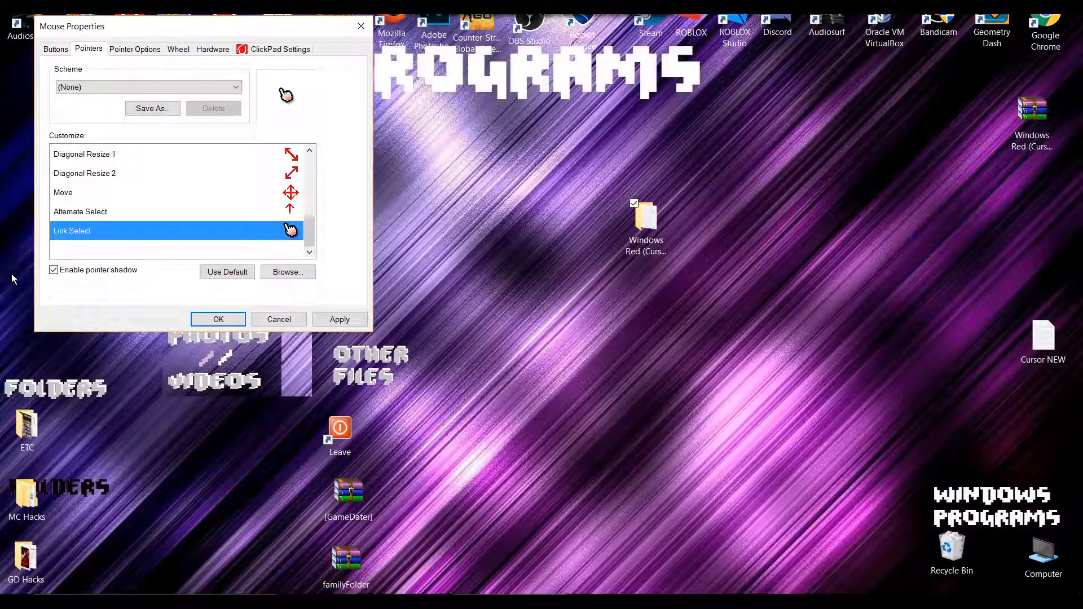
click(53, 270)
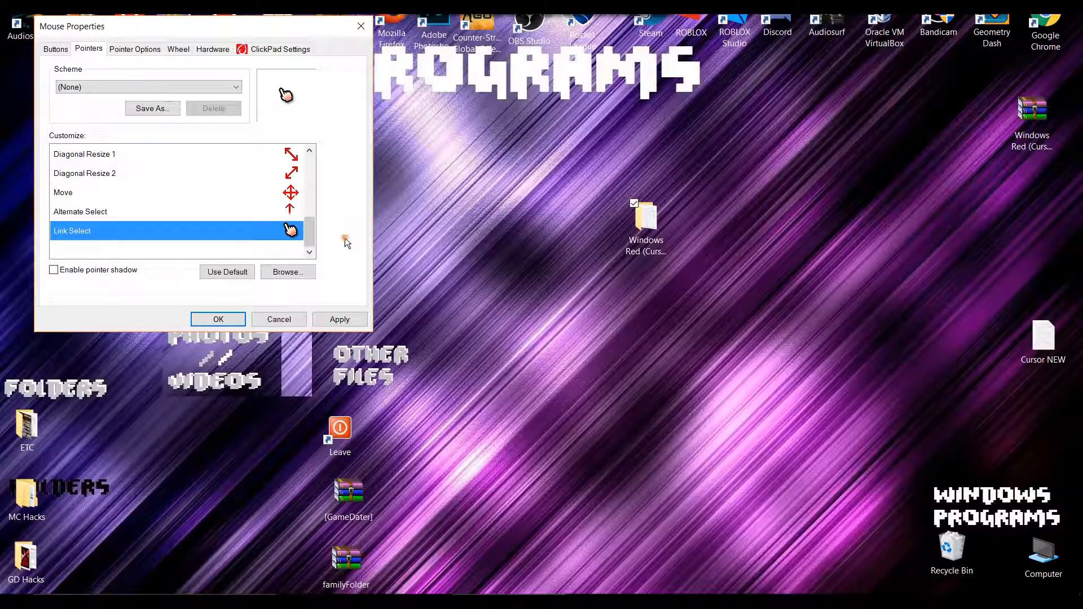
click(339, 319)
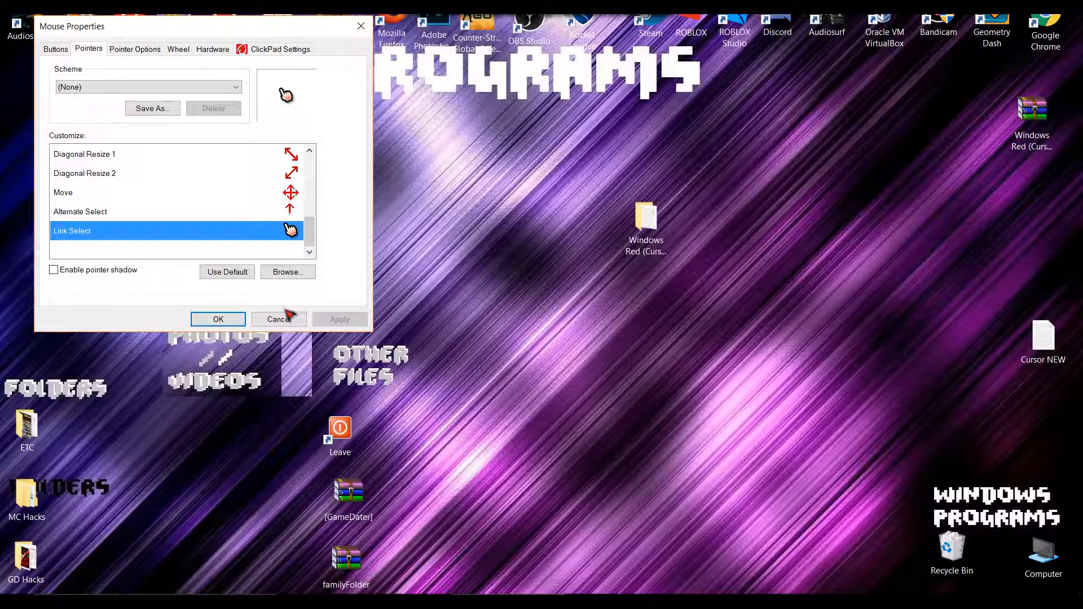
mouse_move(294, 394)
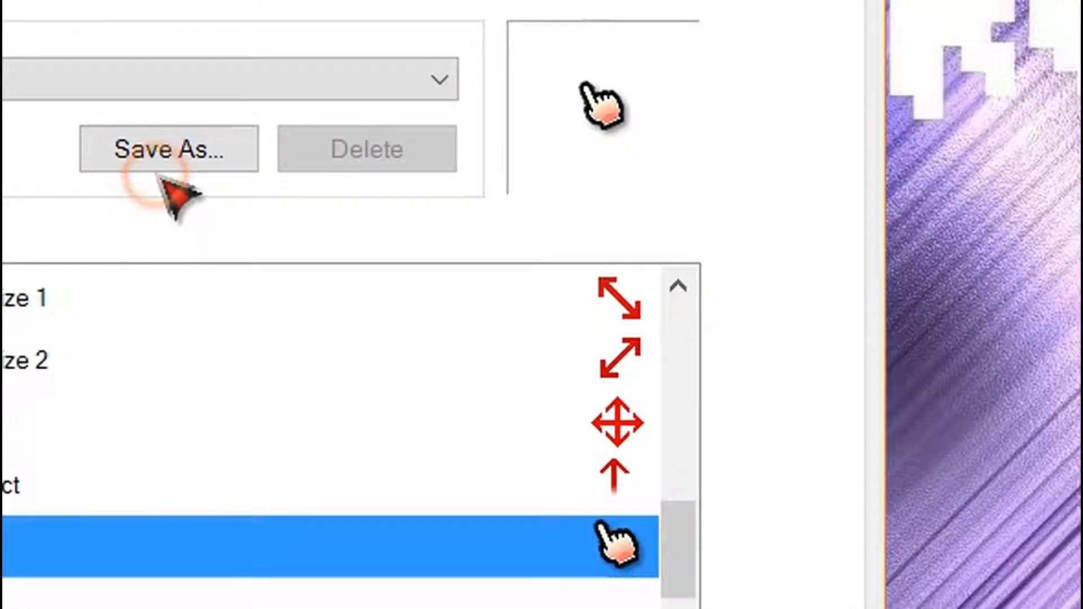
Step: Save the current pointer set as a scheme named 'Windows Red'
click(169, 149)
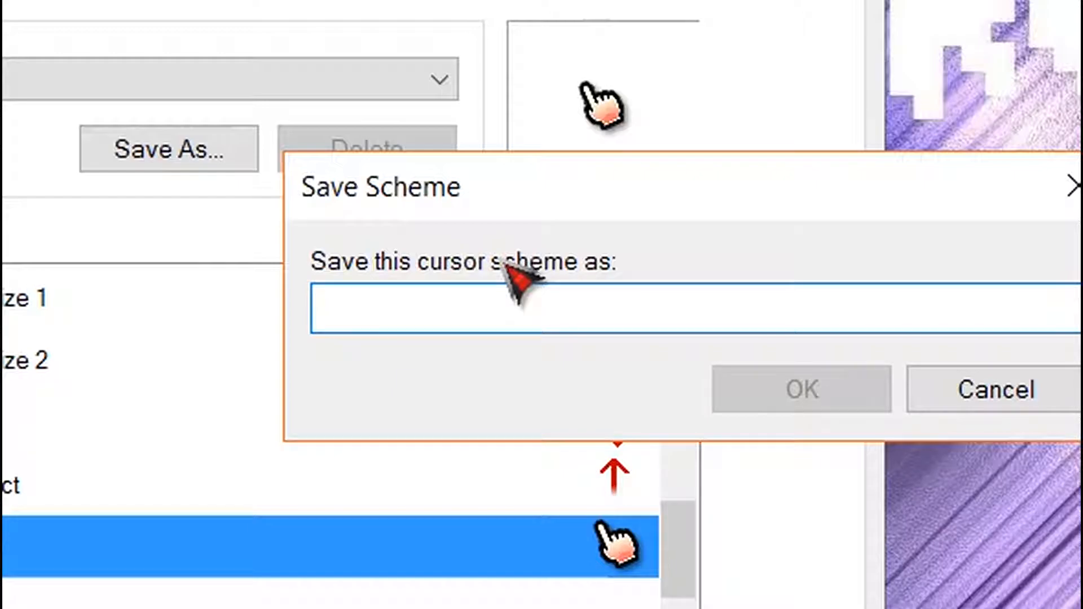
text(Windows Red)
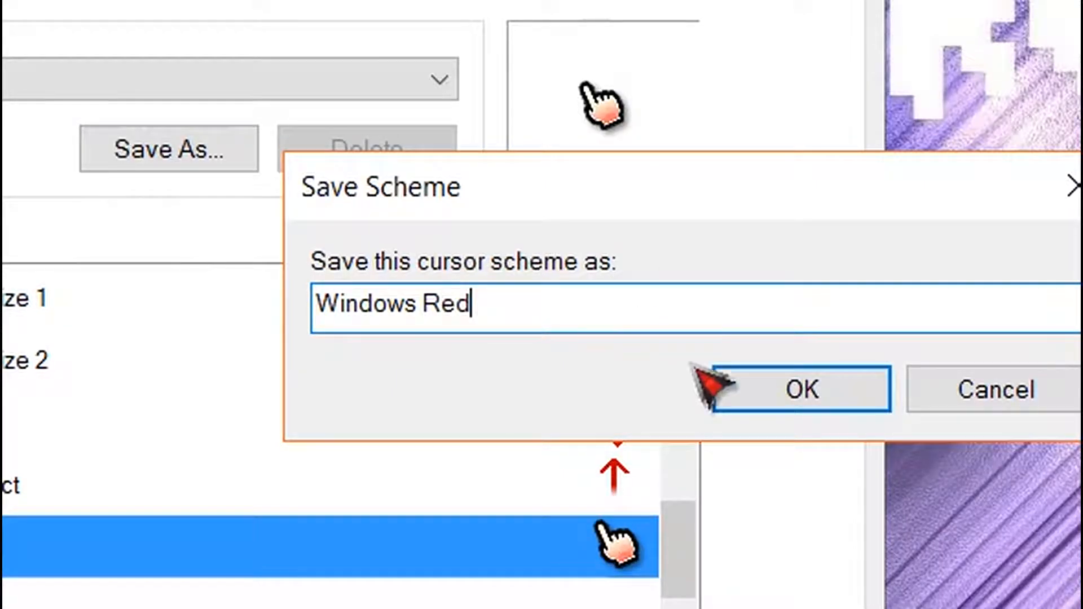
click(801, 389)
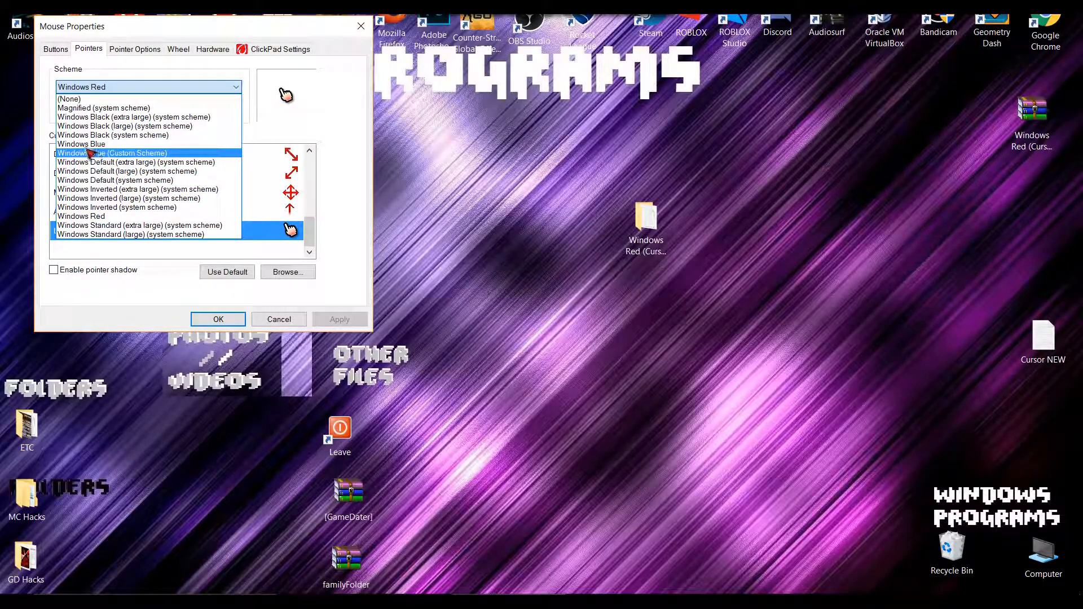
Step: Select the Windows Blue scheme and close Mouse Properties with OK
click(114, 153)
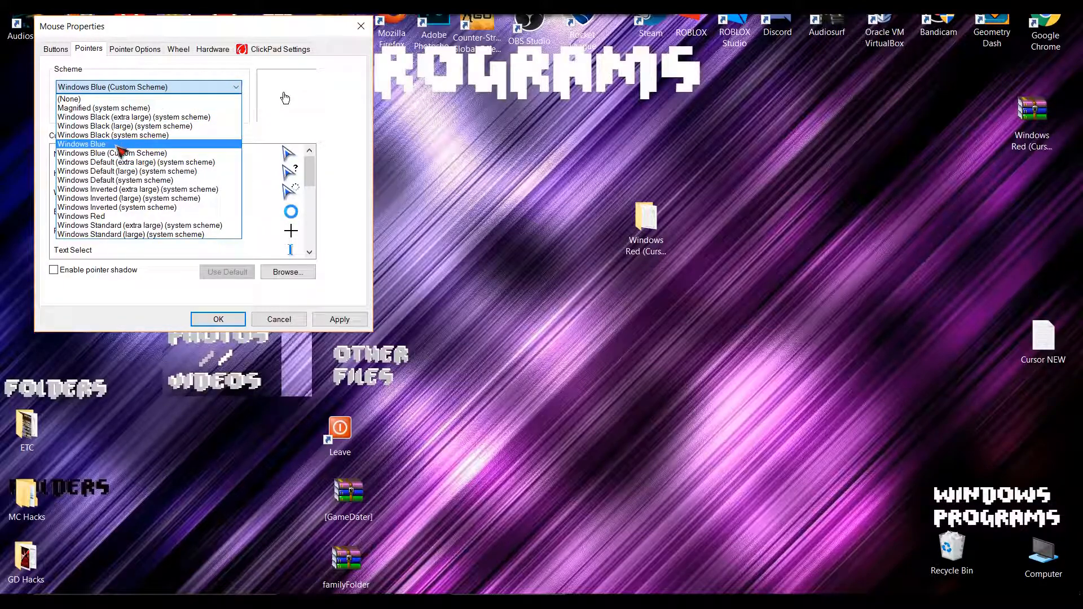
click(112, 144)
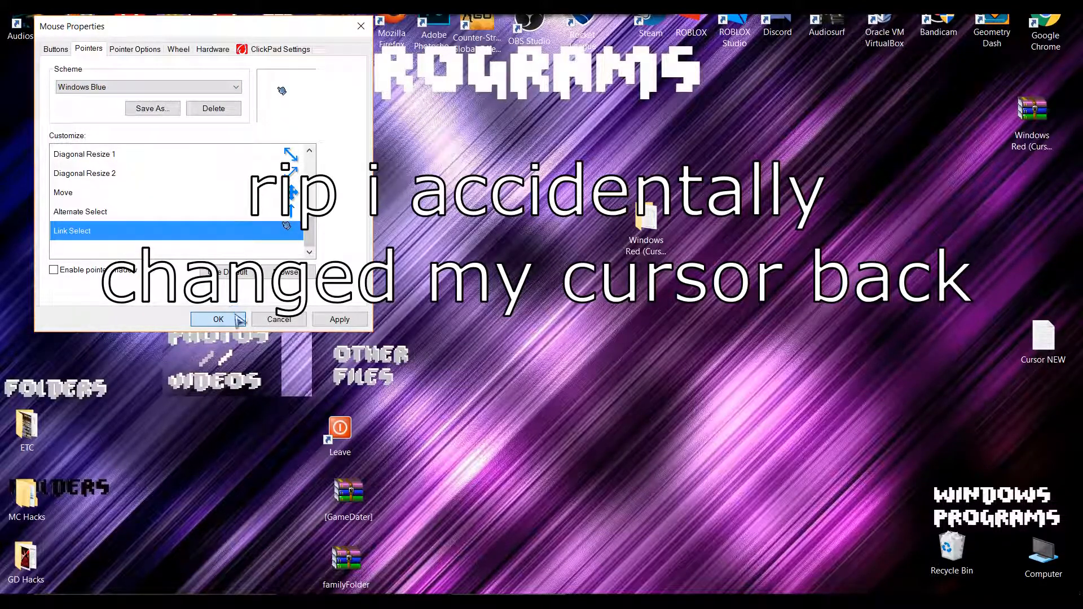
click(218, 320)
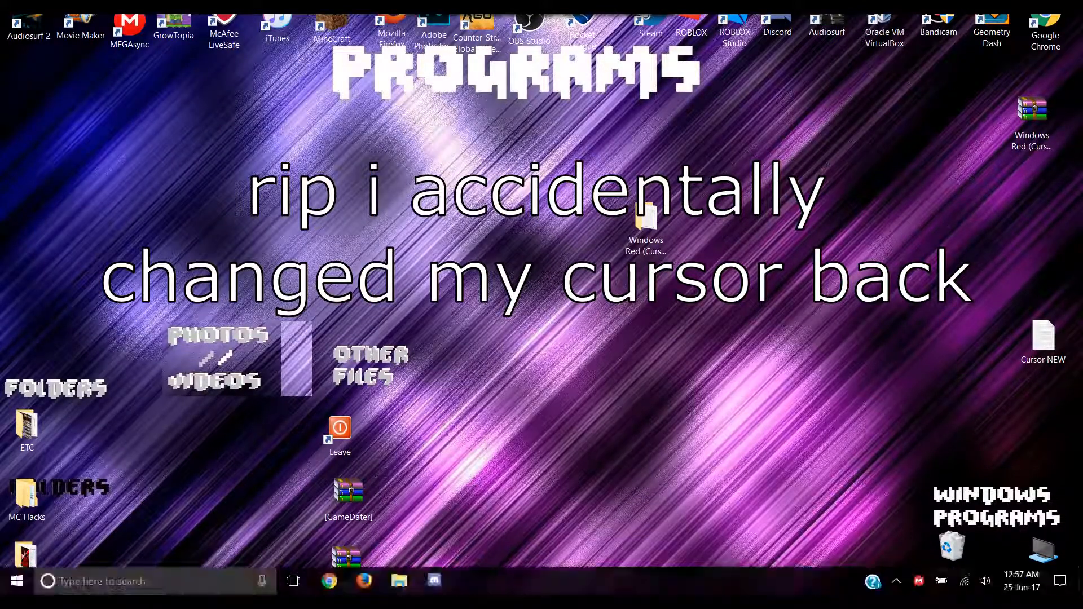